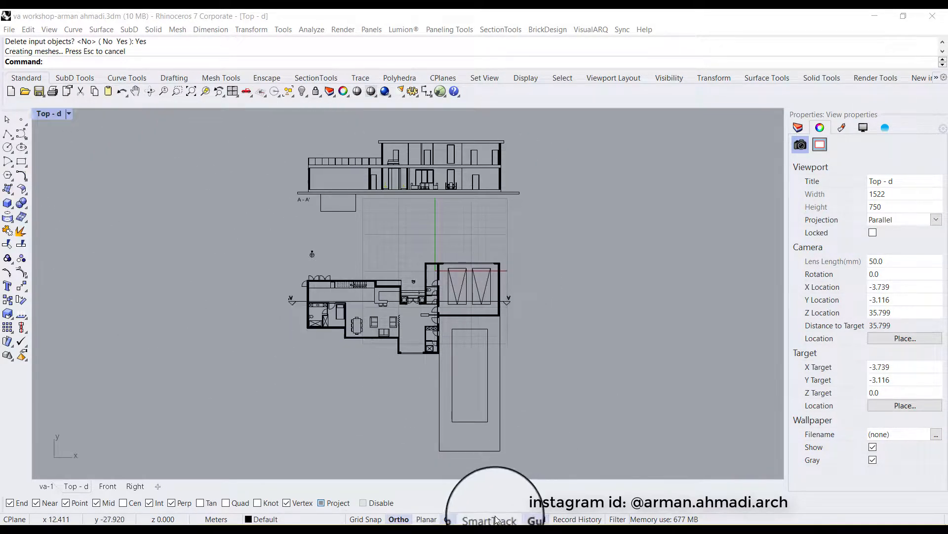
mouse_move(365, 434)
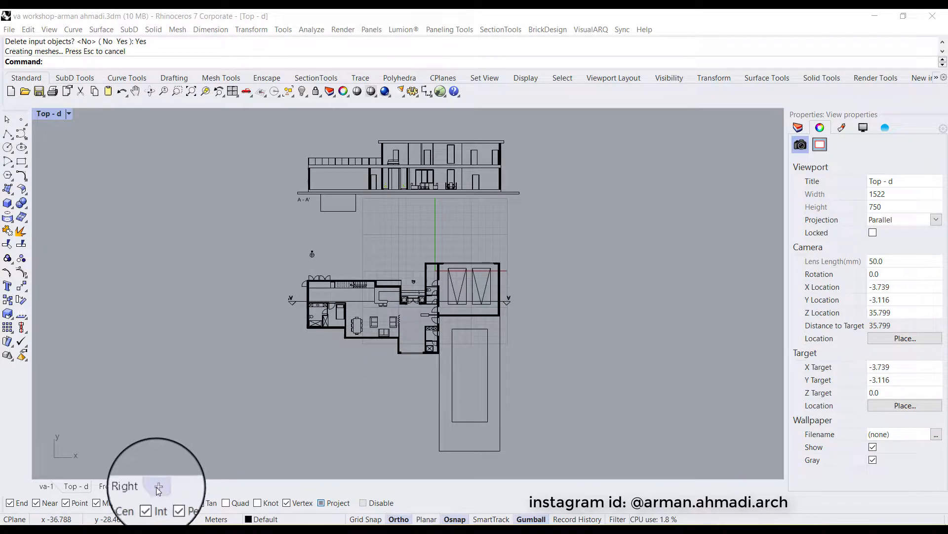
Bring up the viewport-tab menu holding the new-layout options.
left_click(158, 486)
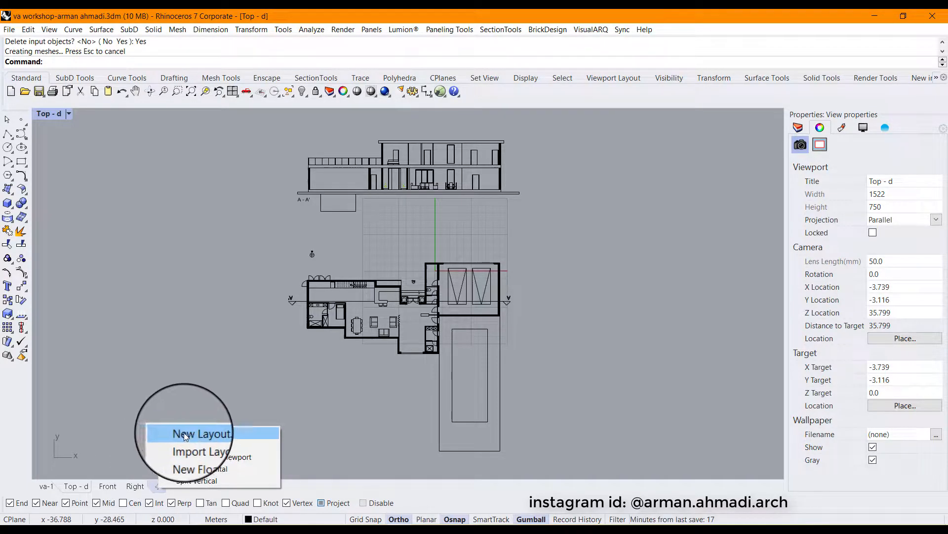
Start a new layout named layout1 with Adobe PDF as the printer.
left_click(201, 434)
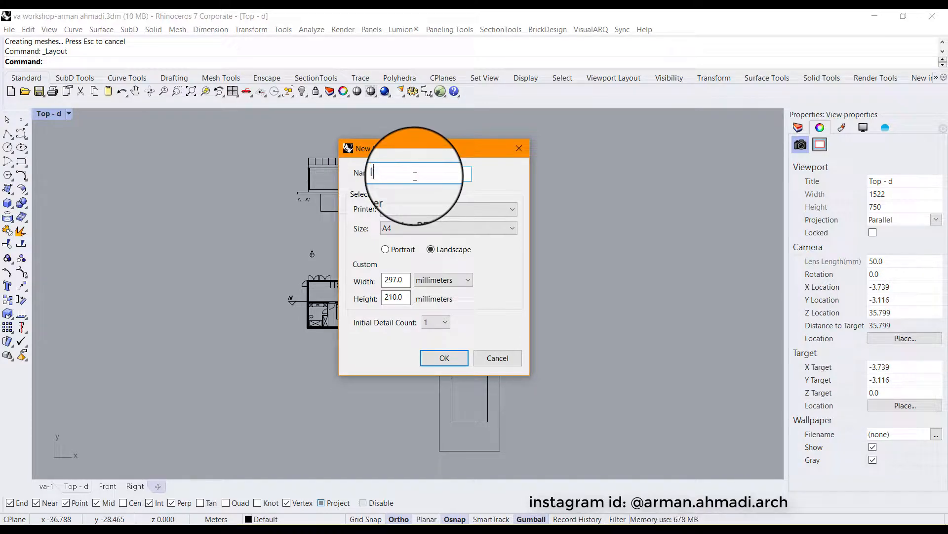
type("layout1")
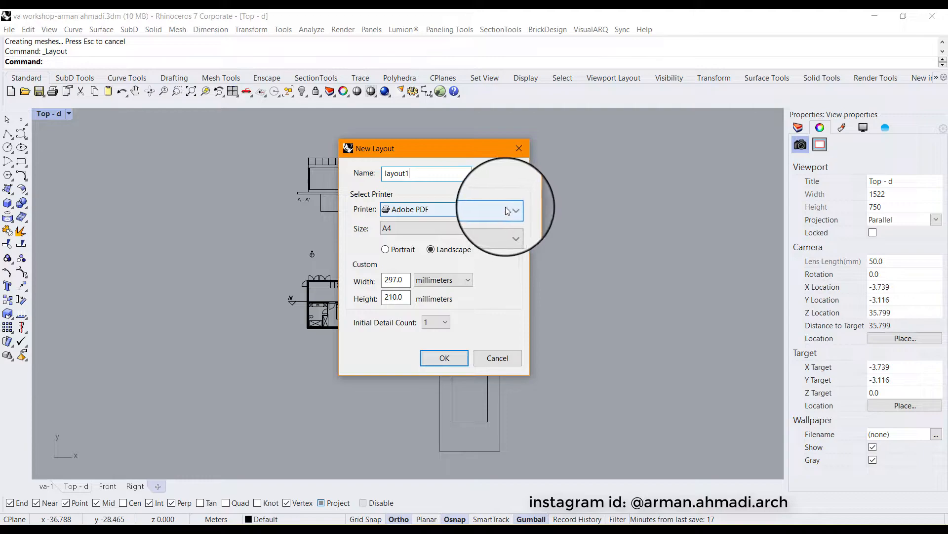
left_click(514, 209)
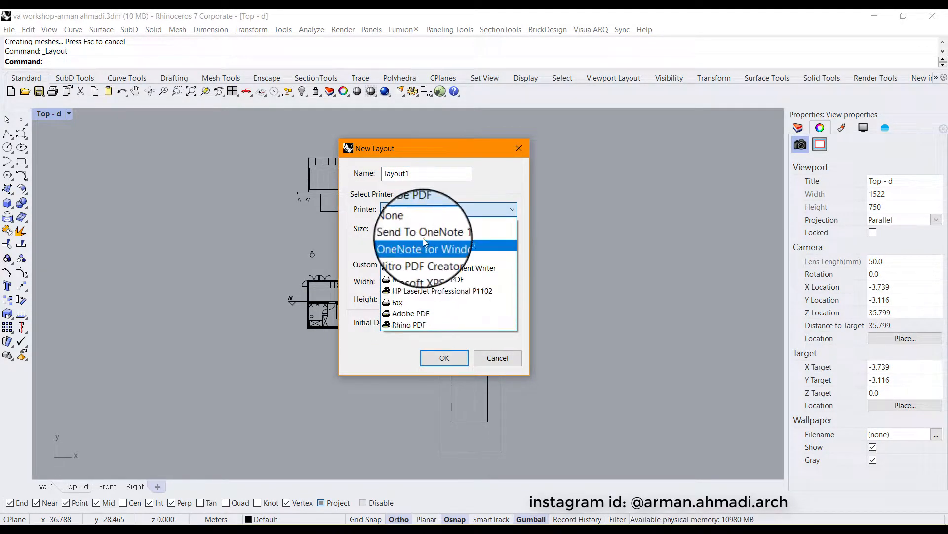
left_click(411, 313)
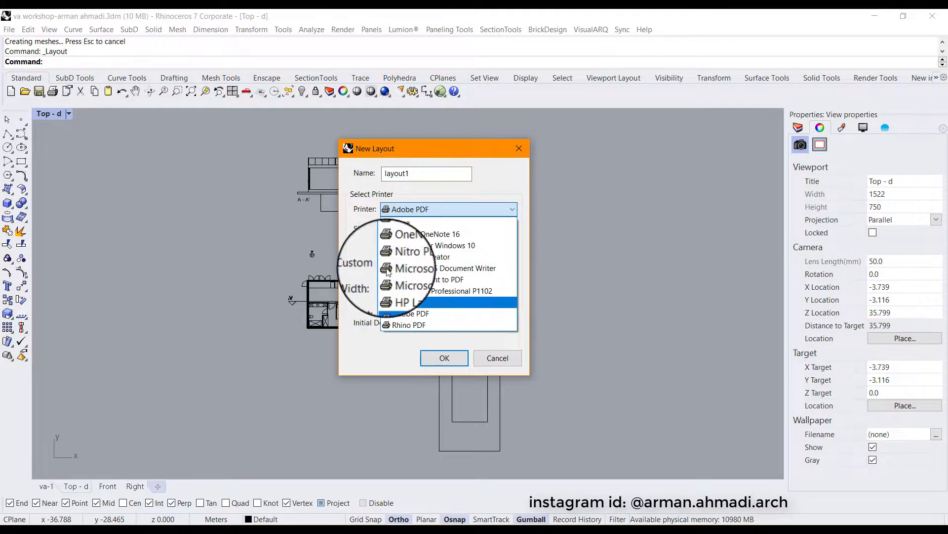
left_click(414, 313)
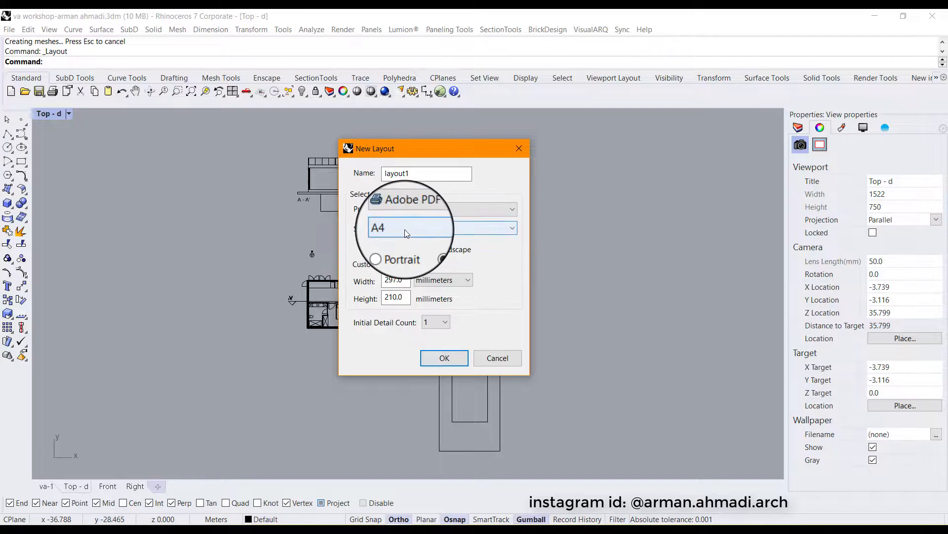
Set A4 paper in landscape orientation (297 × 210 mm) and choose the initial detail count.
left_click(510, 228)
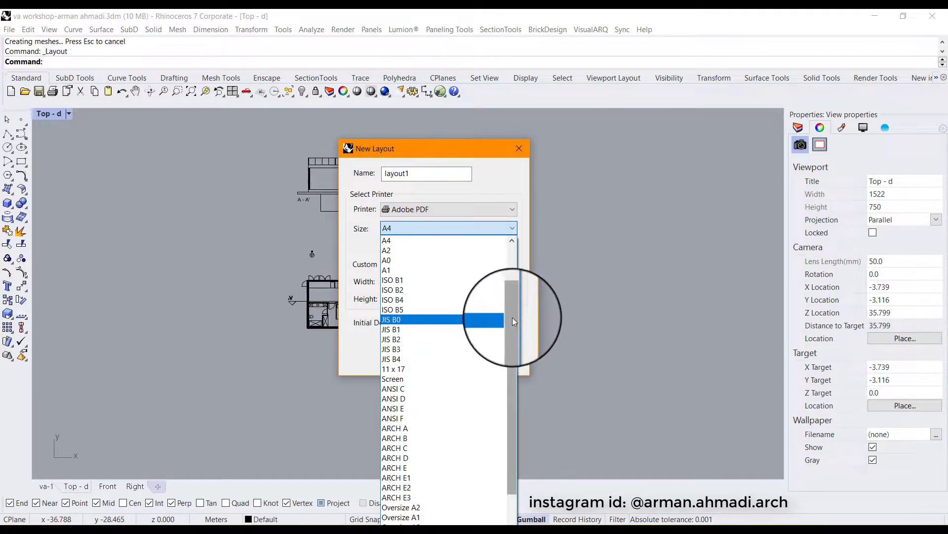
scroll("up", 3)
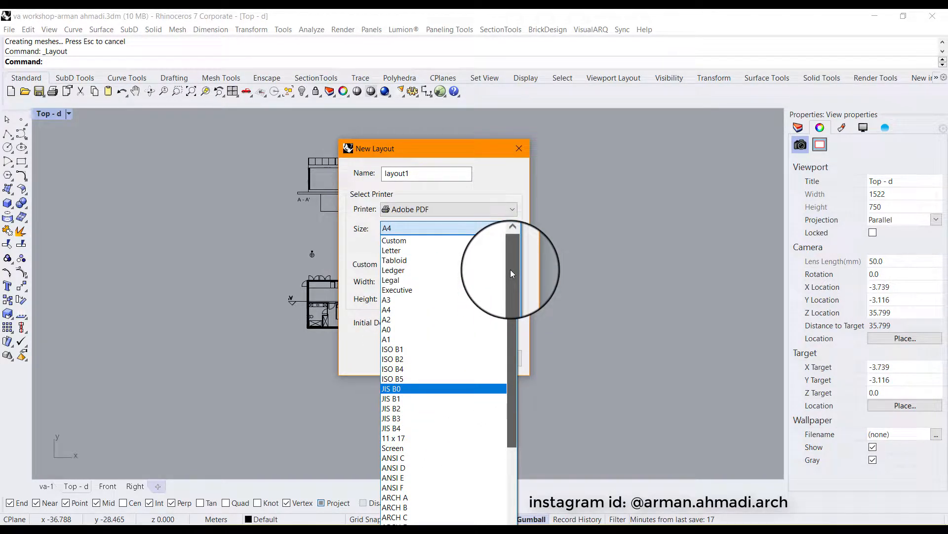
scroll("down", 3)
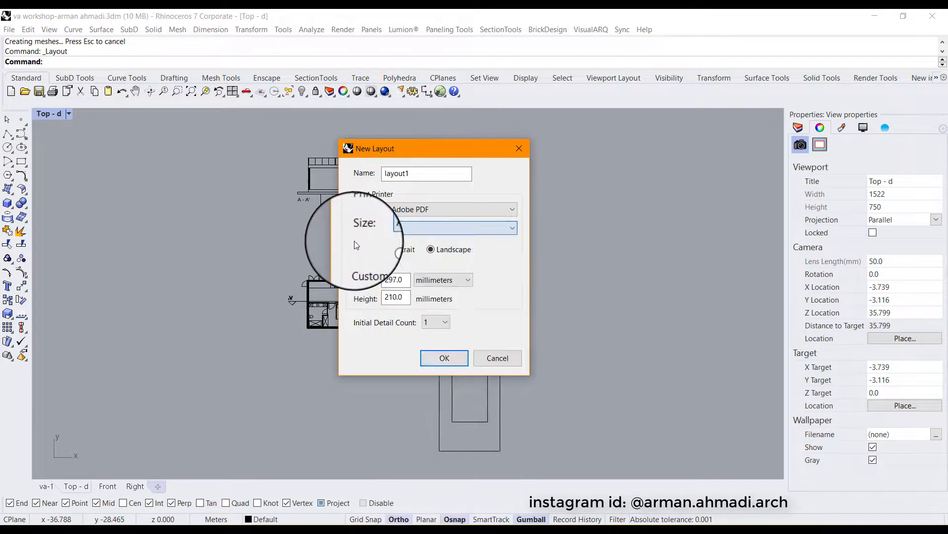
left_click(448, 229)
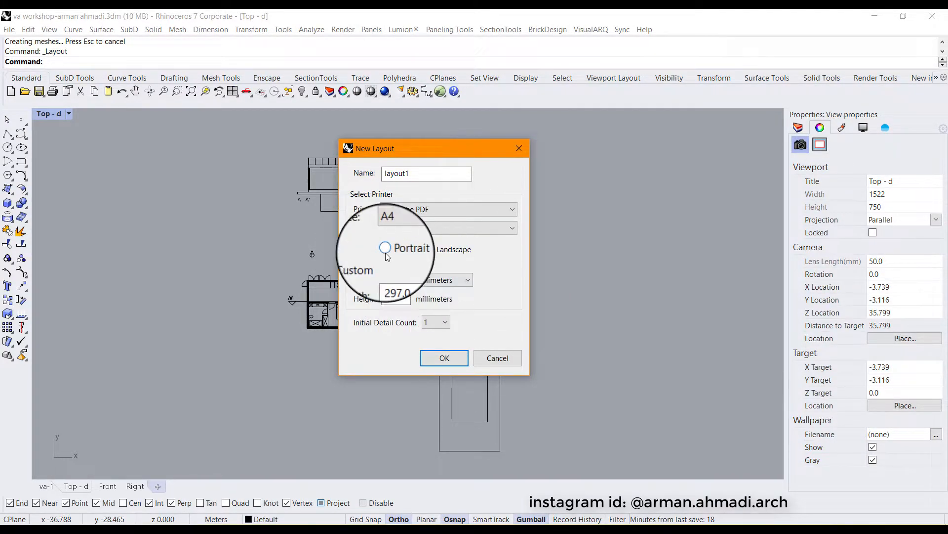
left_click(421, 246)
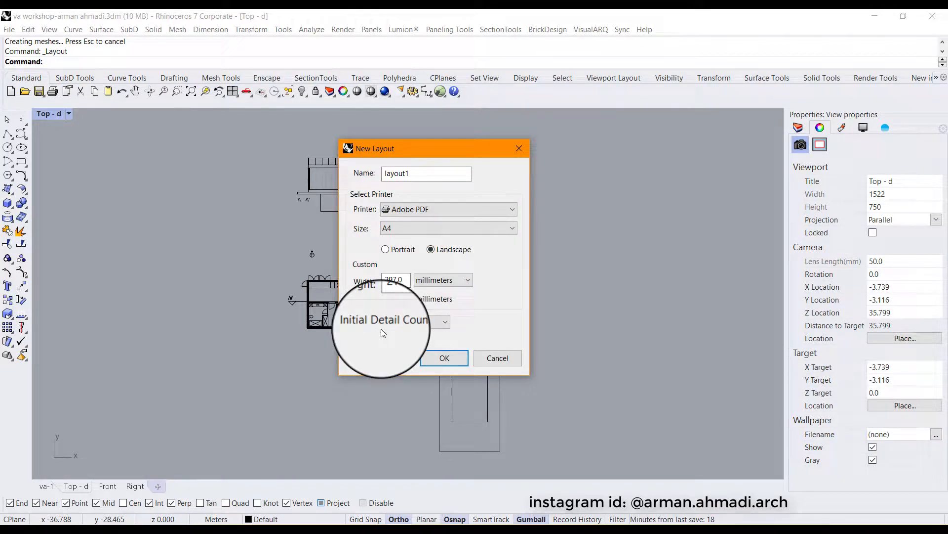
left_click(442, 321)
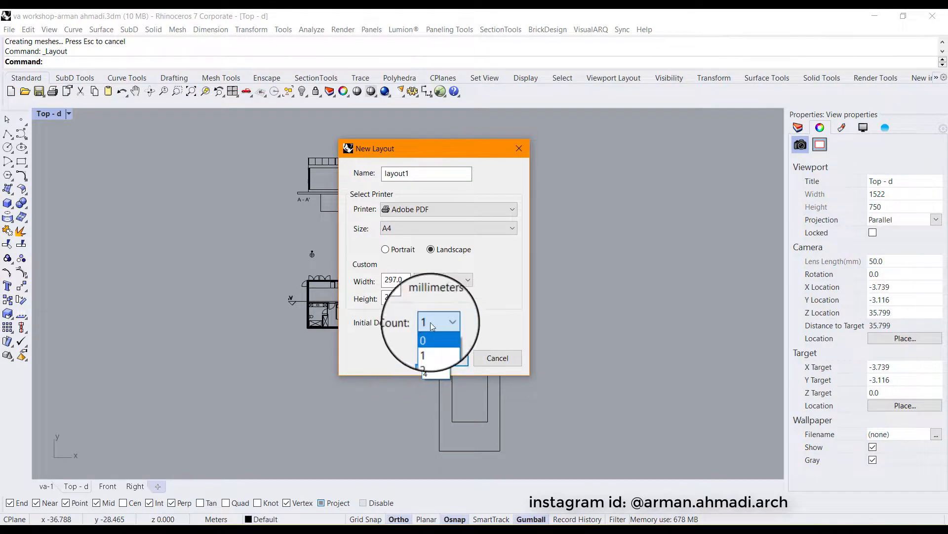
left_click(424, 355)
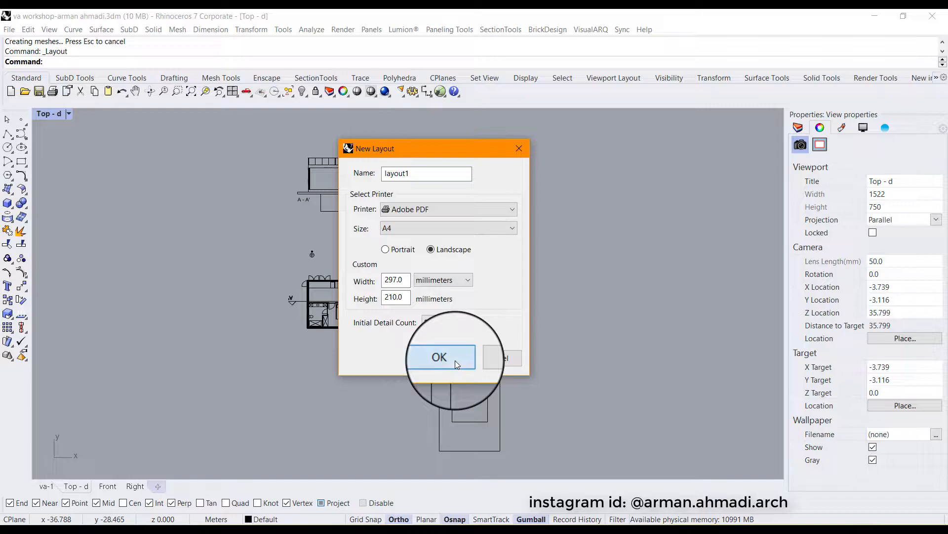
Confirm the dialog so the layout1 sheet is created showing the plan and section.
left_click(439, 357)
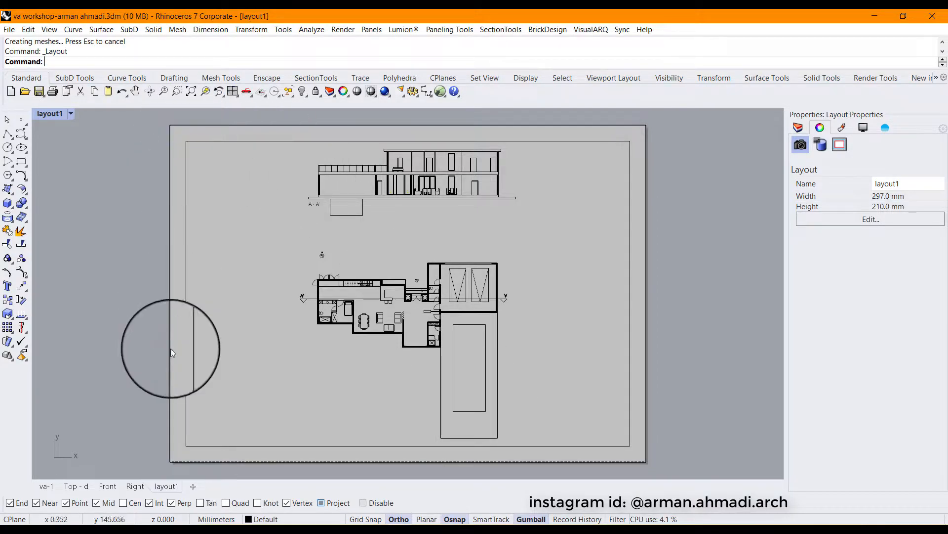
mouse_move(627, 148)
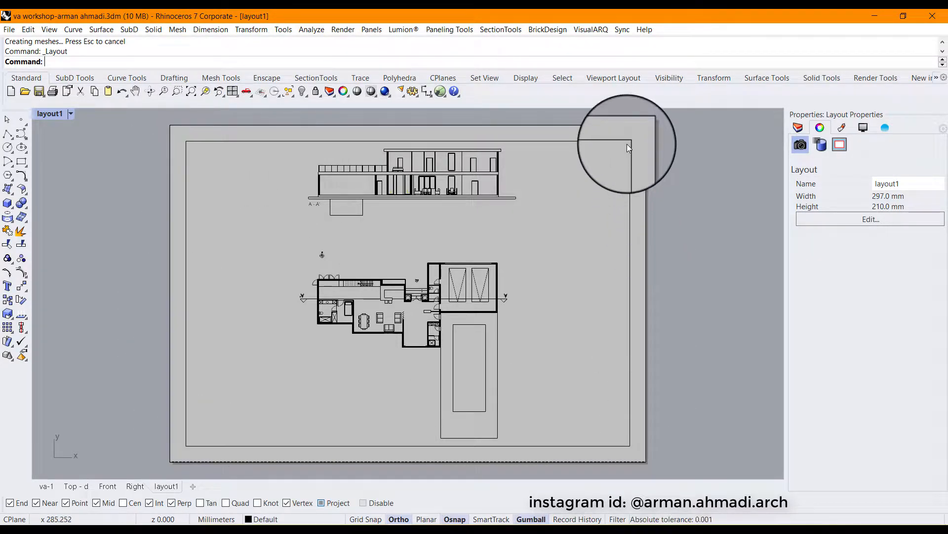
mouse_move(634, 201)
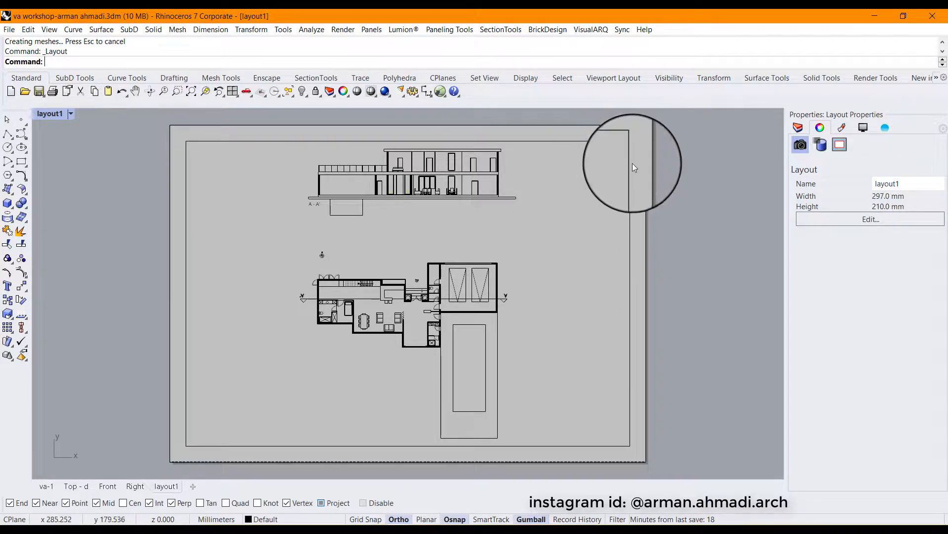
mouse_move(231, 439)
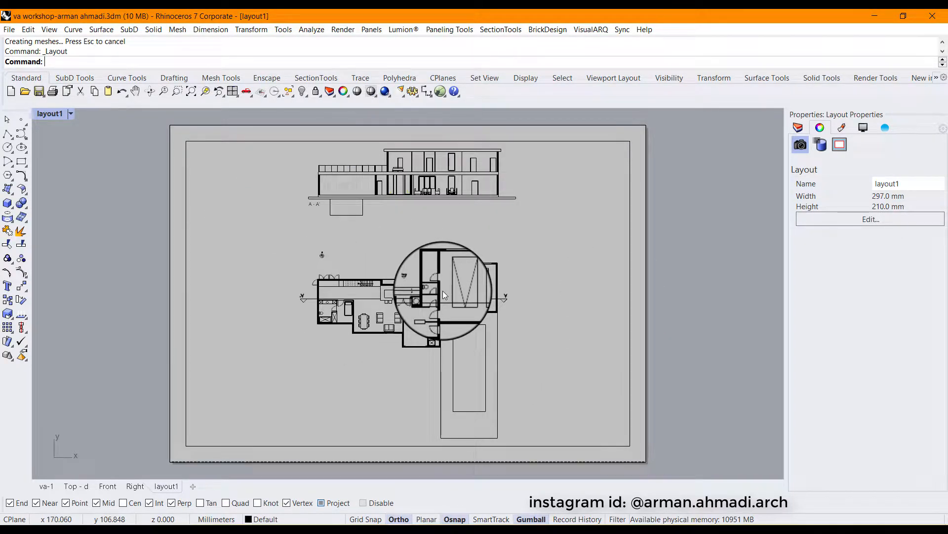
mouse_move(332, 151)
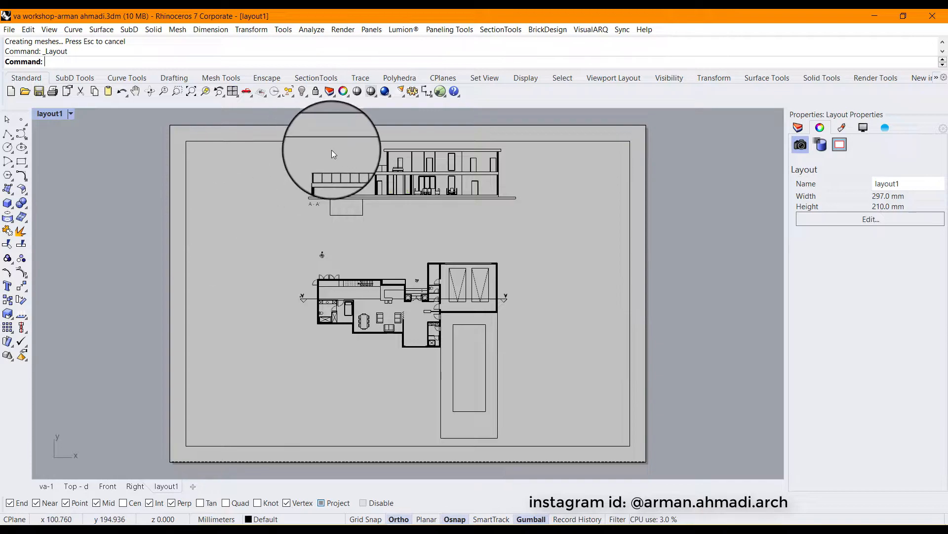
mouse_move(513, 347)
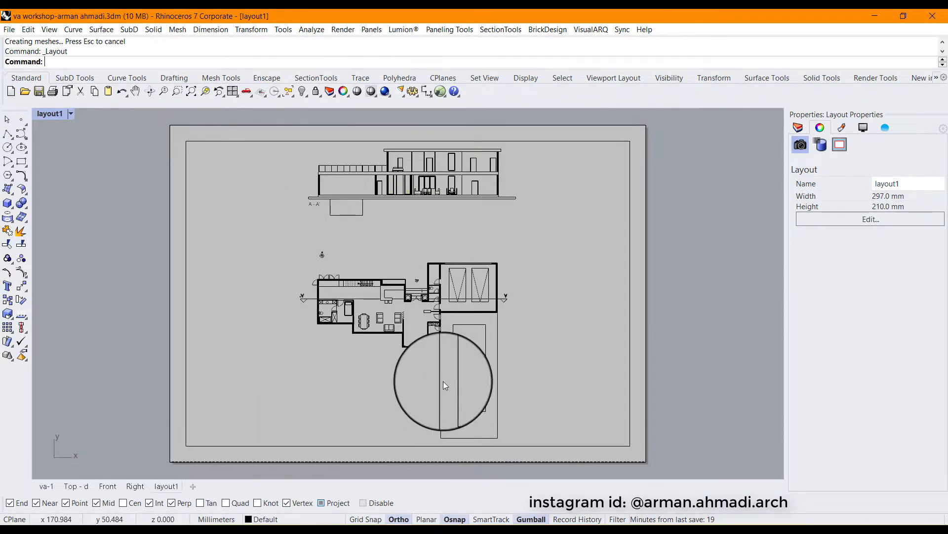
Activate the plan detail and replace its layout/model scale value so the plan fits the sheet.
double_click(444, 384)
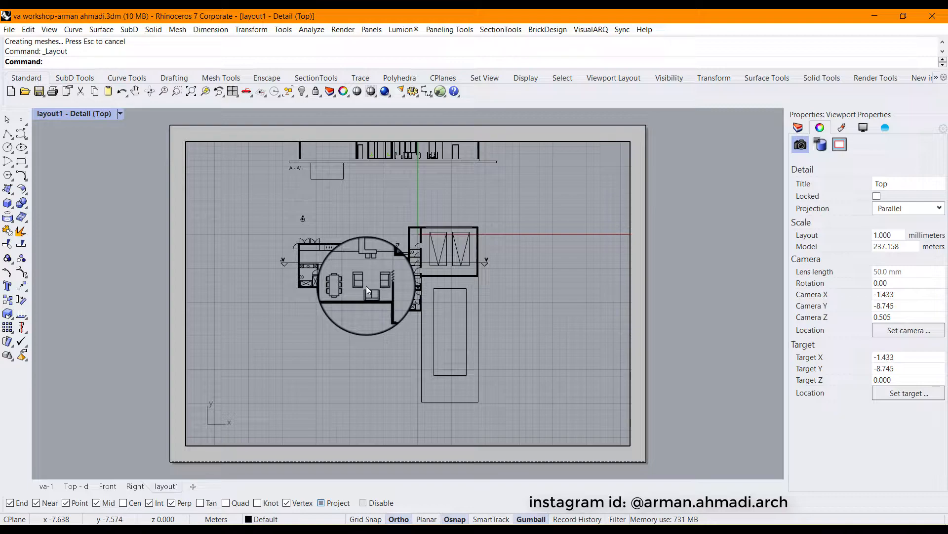
mouse_move(758, 107)
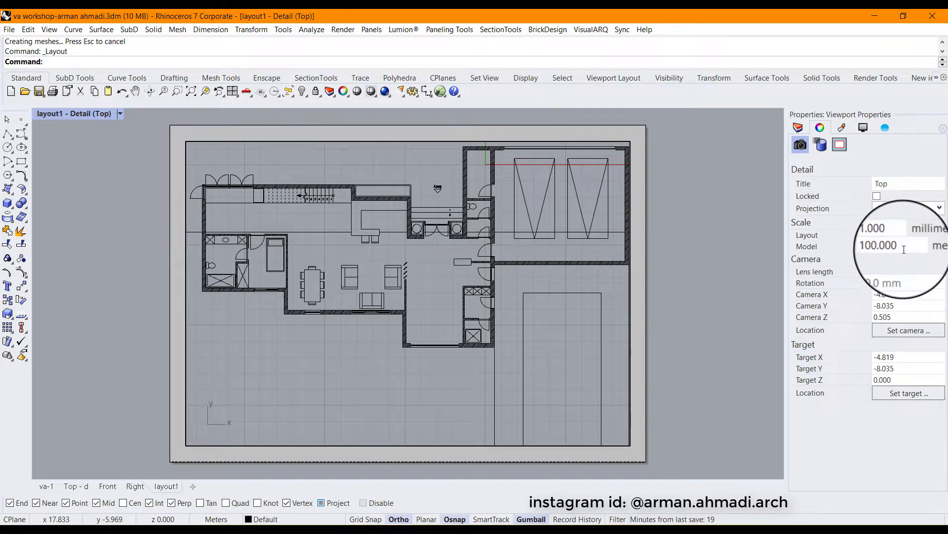
triple_click(879, 252)
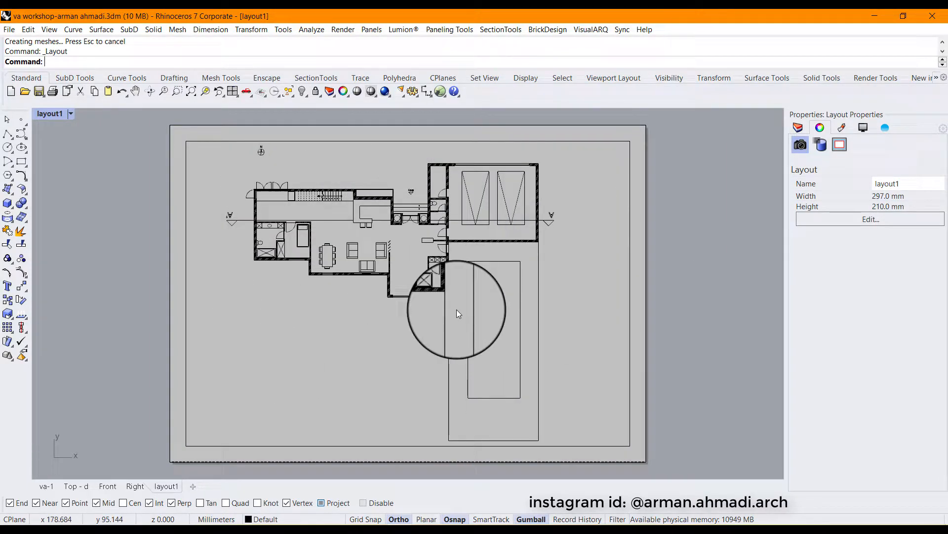
mouse_move(538, 279)
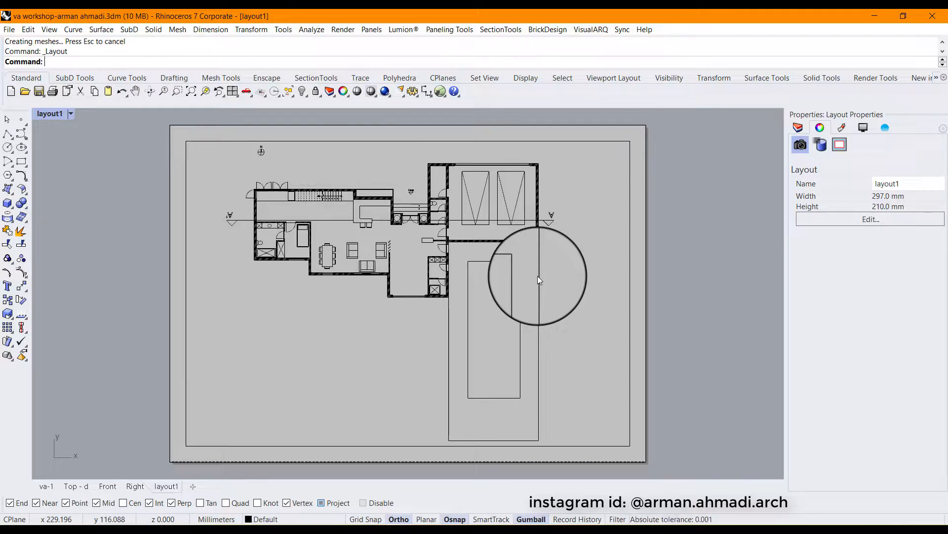
mouse_move(617, 277)
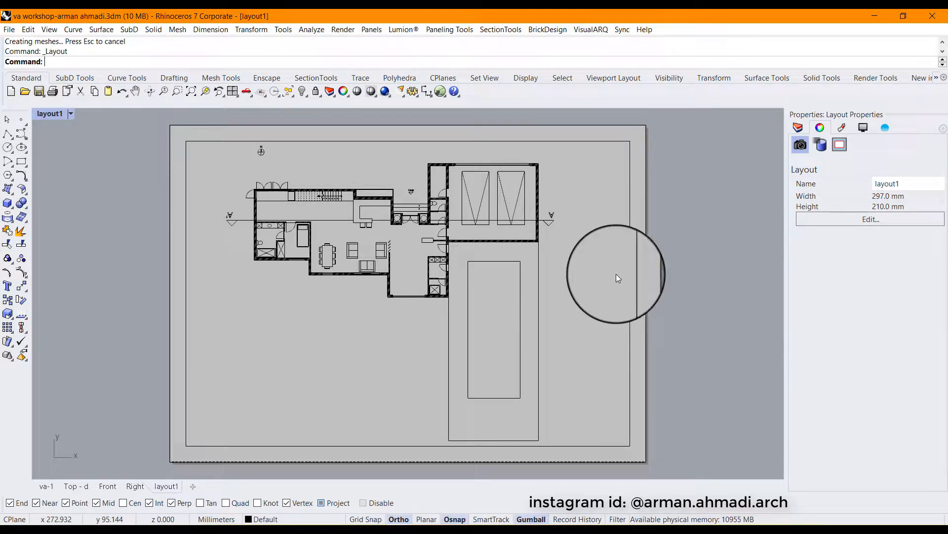
mouse_move(424, 327)
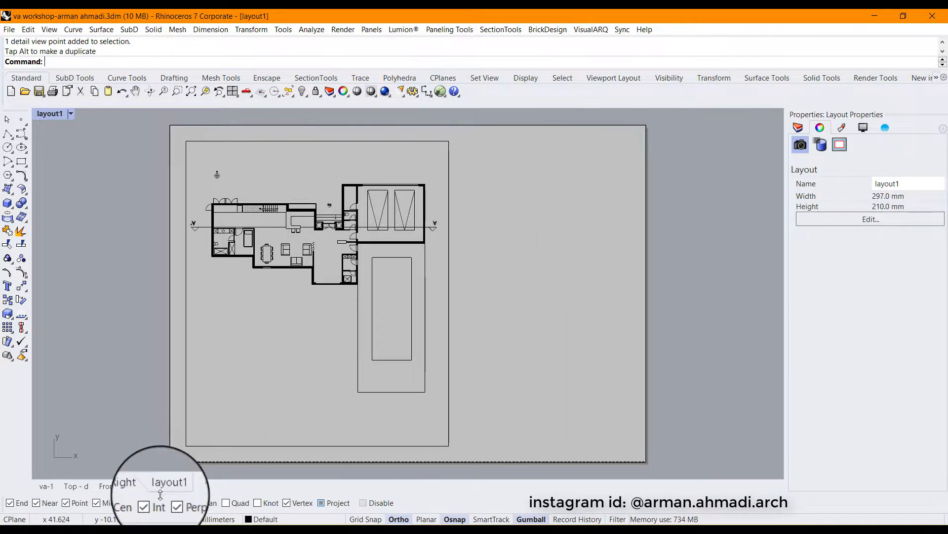
Add a new detail viewport in the sheet's upper right framing the elevation.
right_click(169, 486)
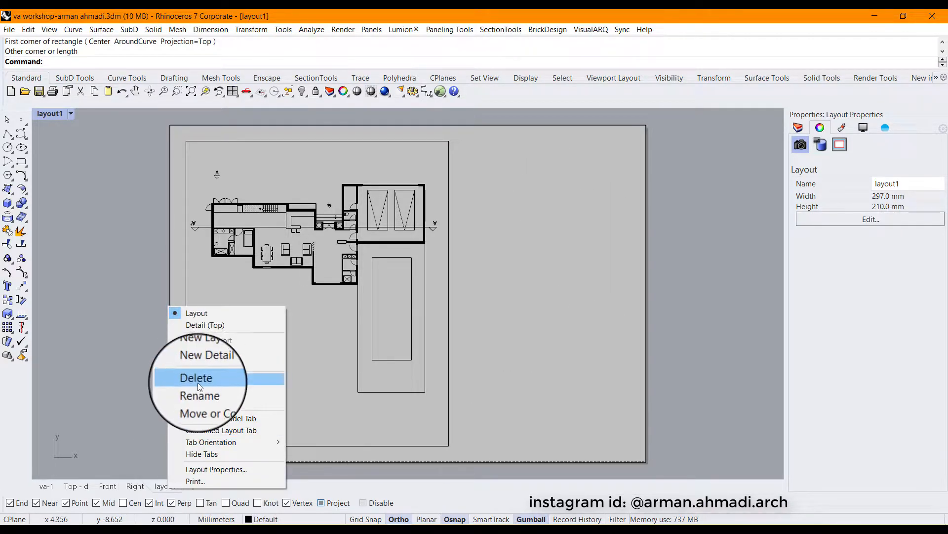
left_click(208, 355)
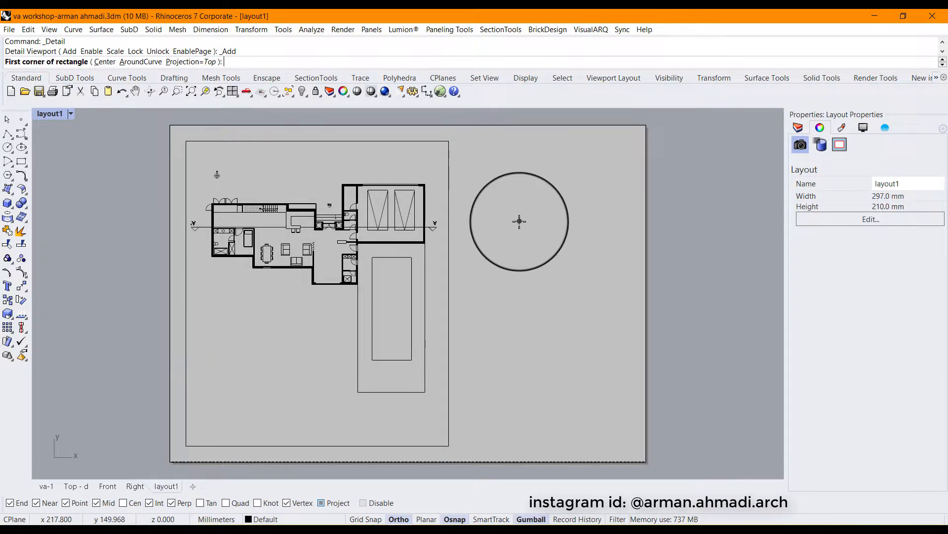
mouse_move(457, 145)
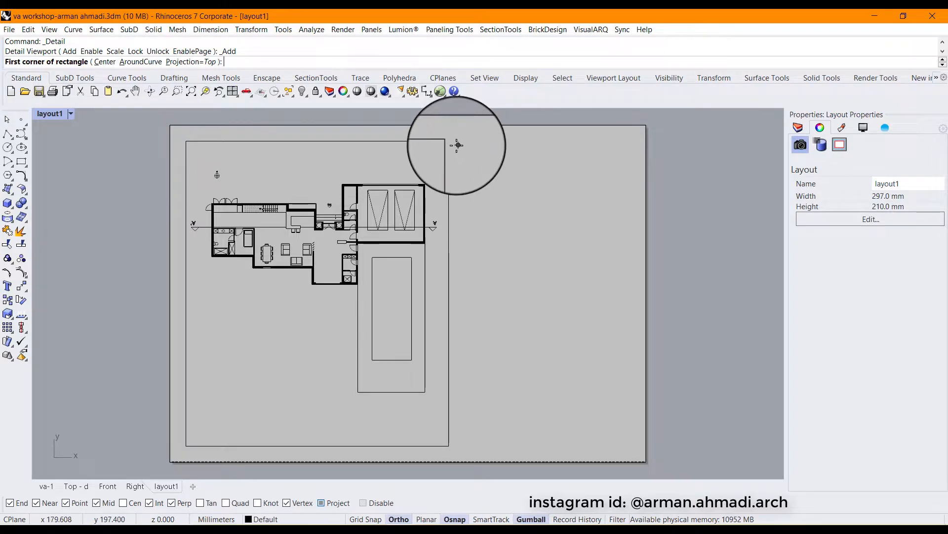
left_click(460, 144)
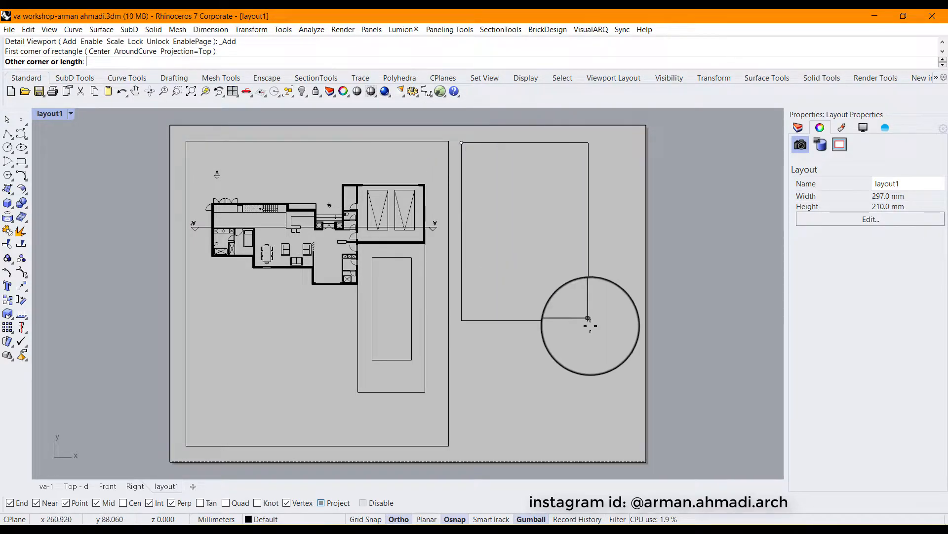
mouse_move(636, 338)
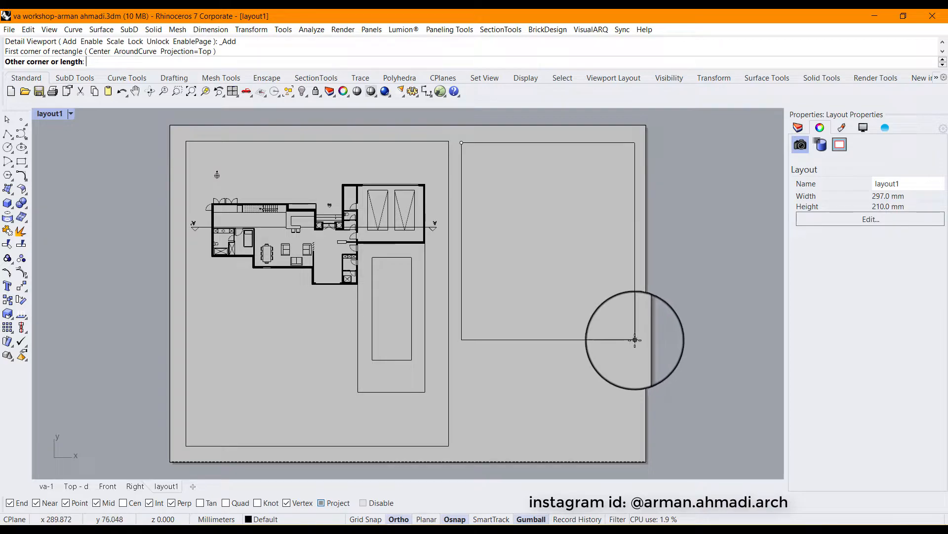
left_click(634, 339)
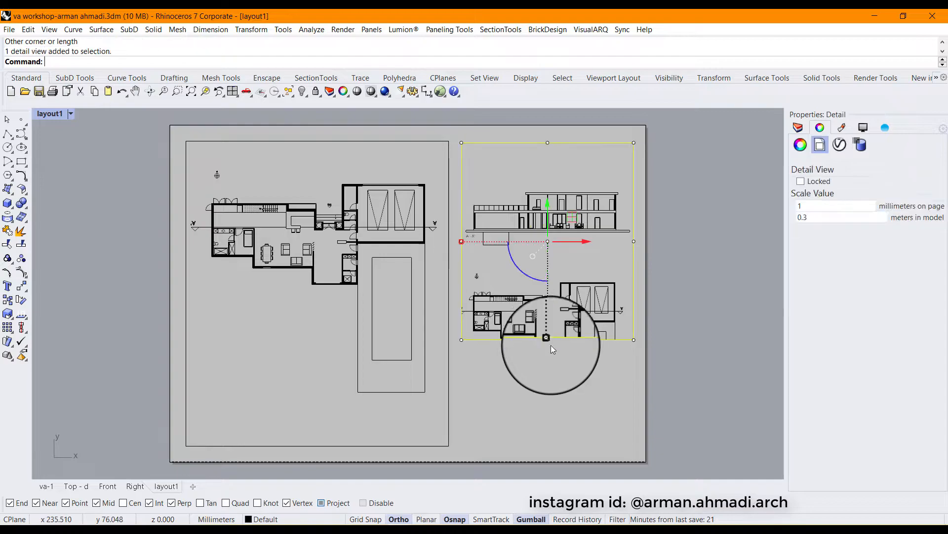
left_click(546, 338)
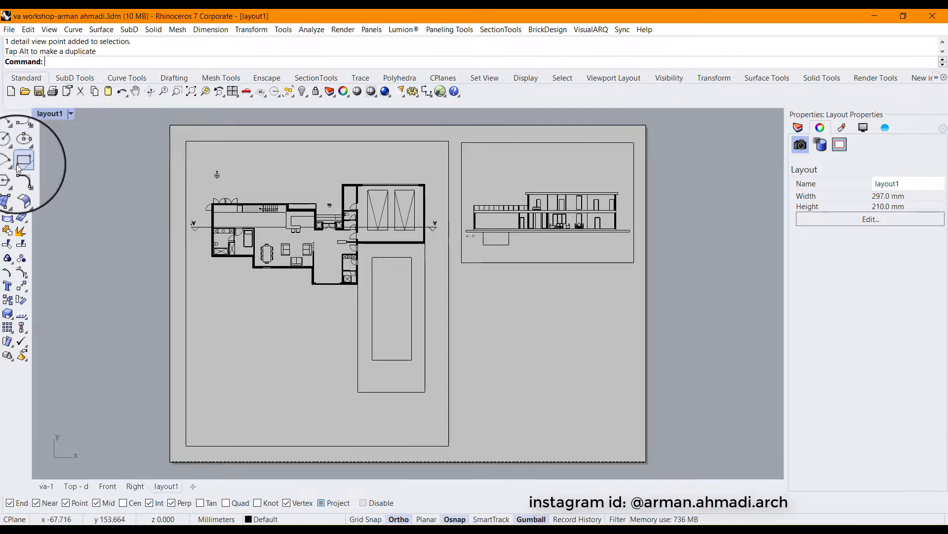
mouse_move(626, 385)
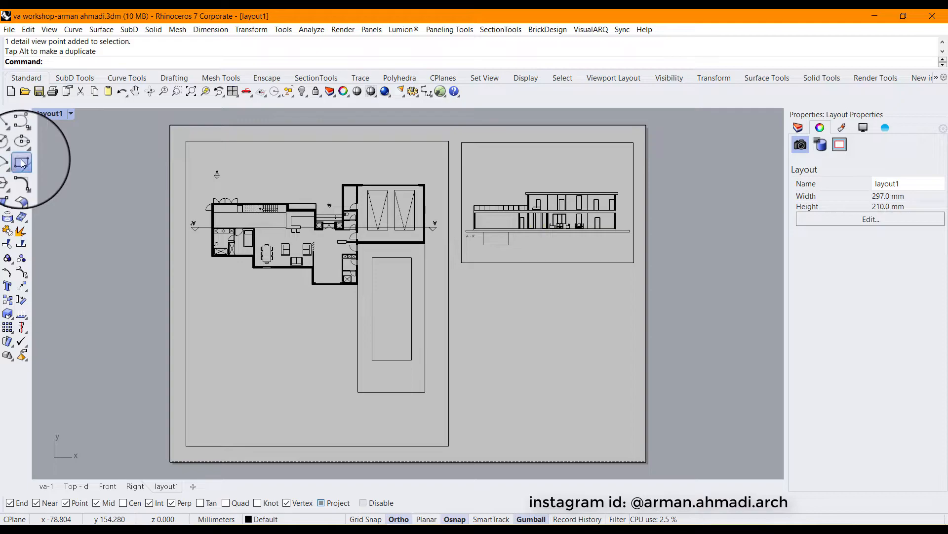
Draw rectangular note frames beneath the elevation detail.
left_click(20, 161)
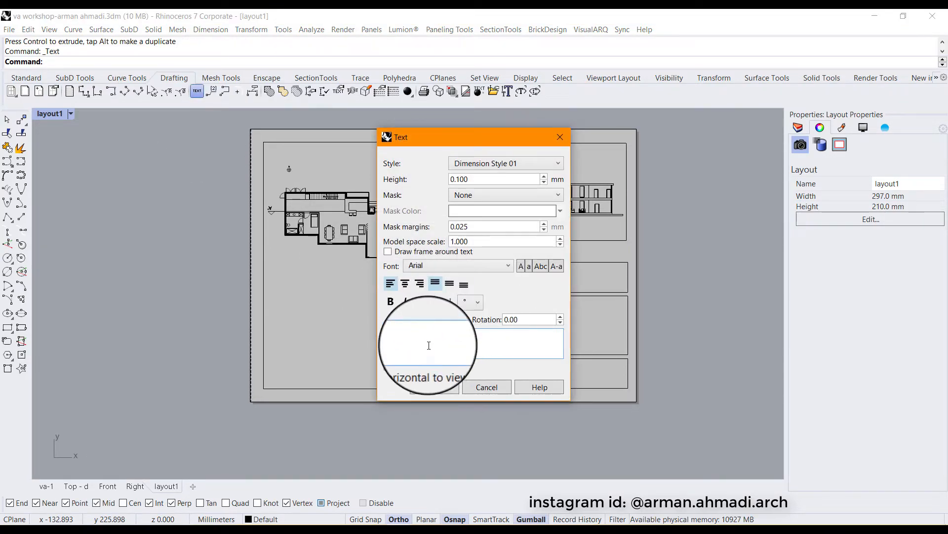
Place the note "This is a test for creating a layout in rhino7 with Arman" on the sheet.
type("s")
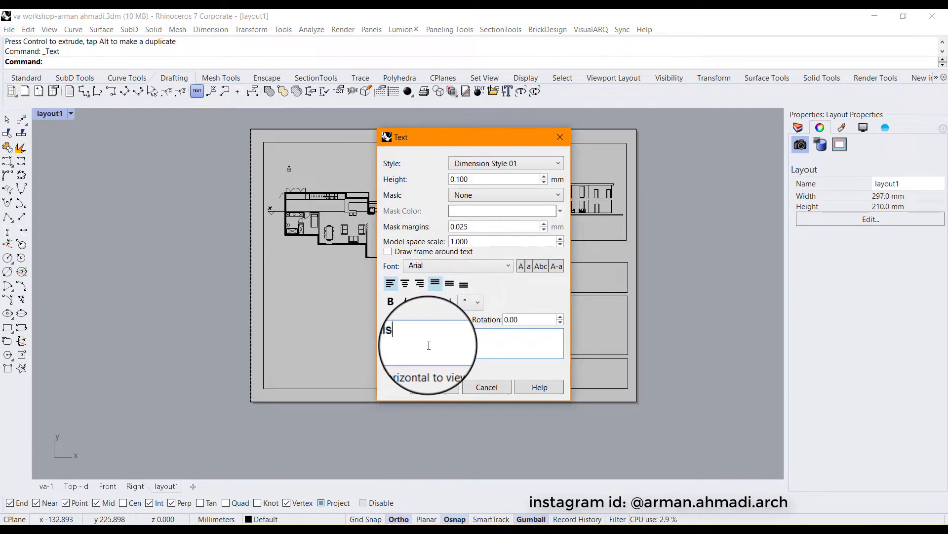
type("is a te")
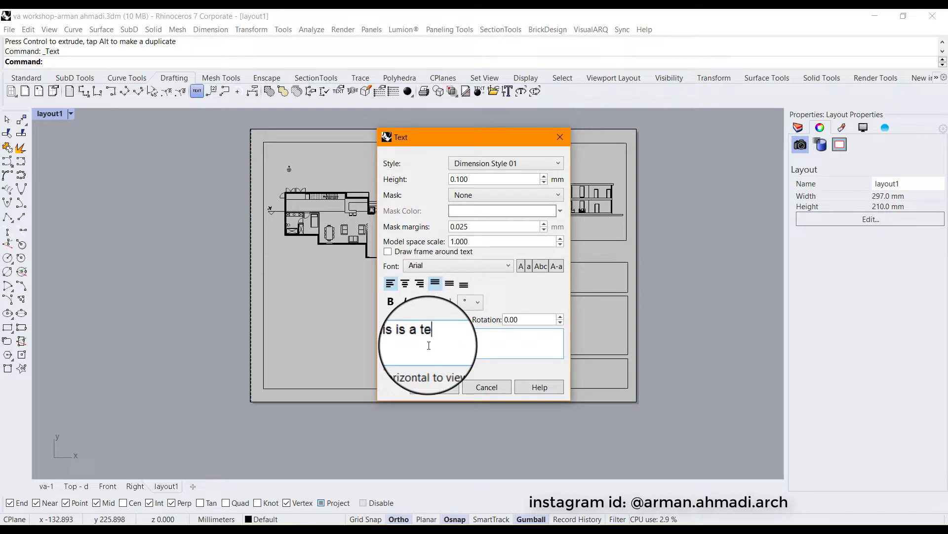
type("st for c")
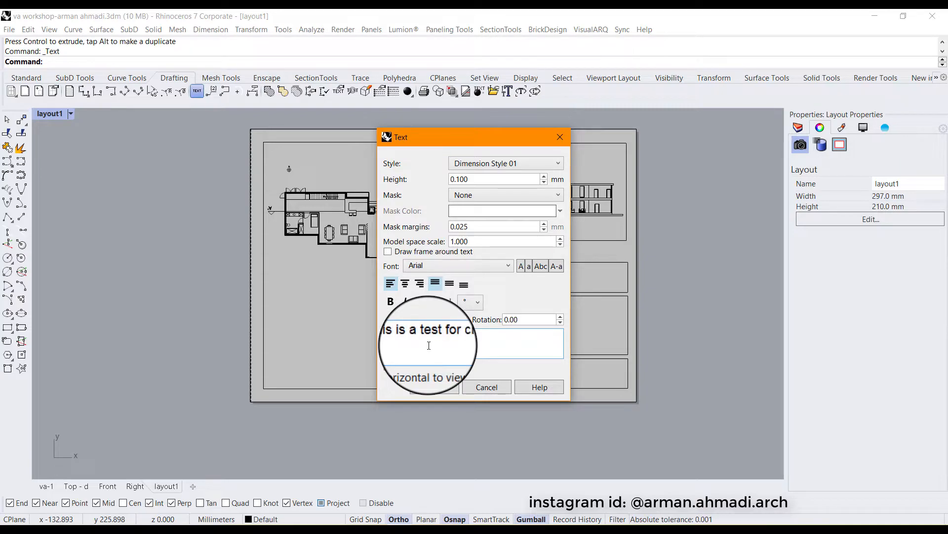
type("ng a")
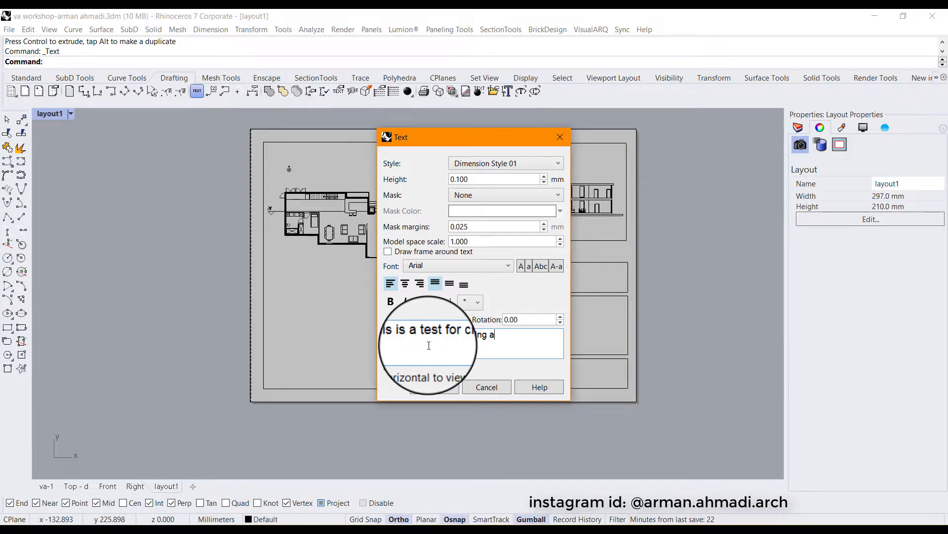
type("la")
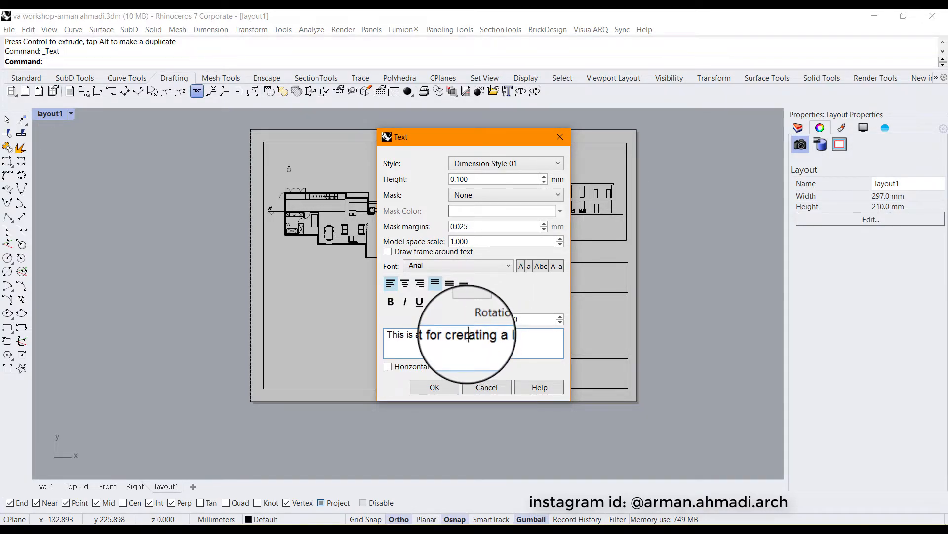
type("lay")
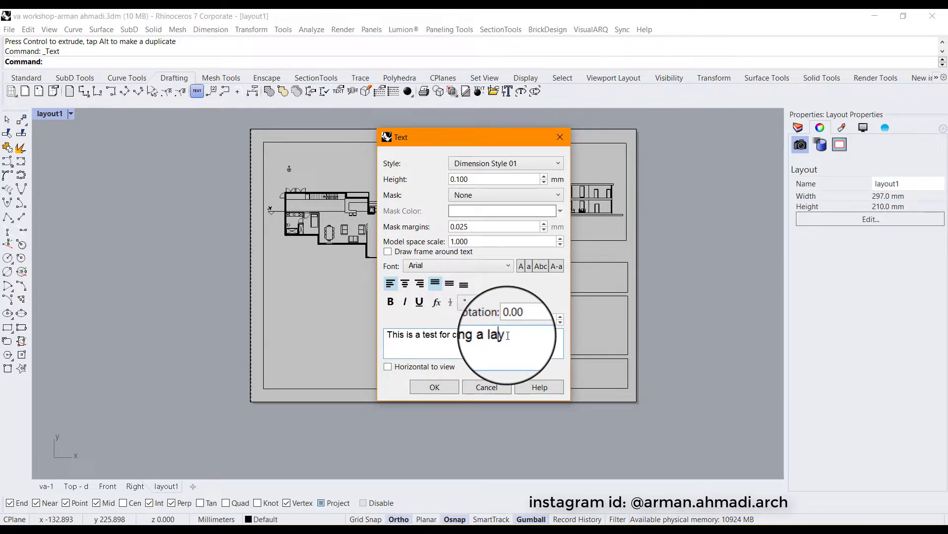
type("out in rhi")
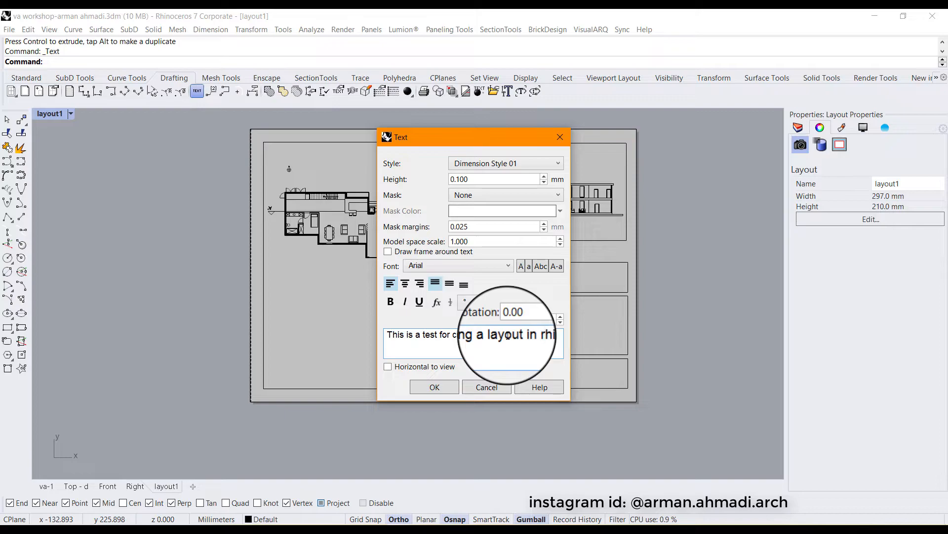
type("with")
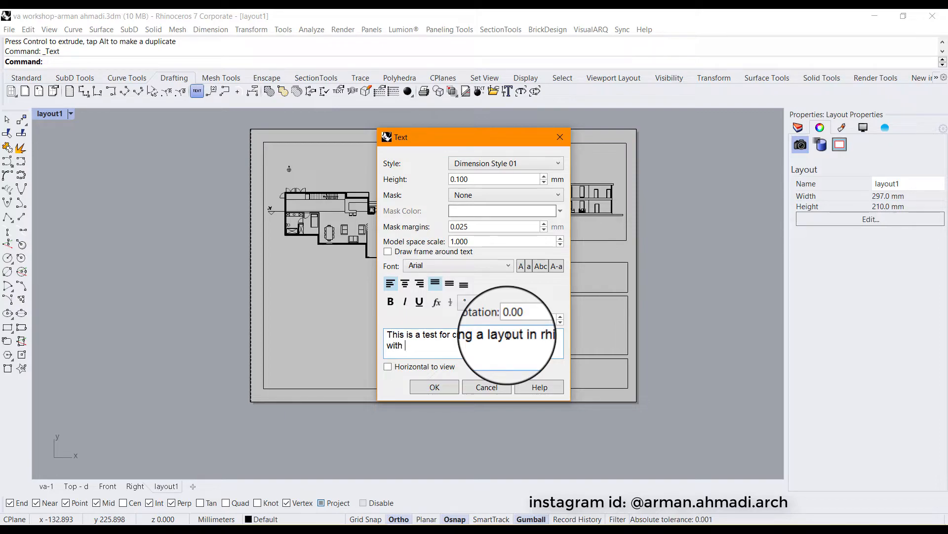
type("A")
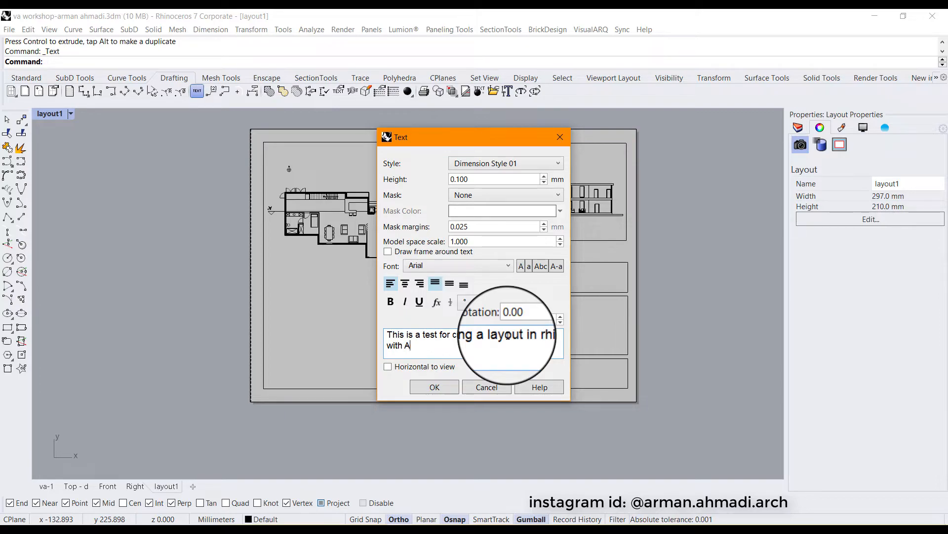
left_click(434, 387)
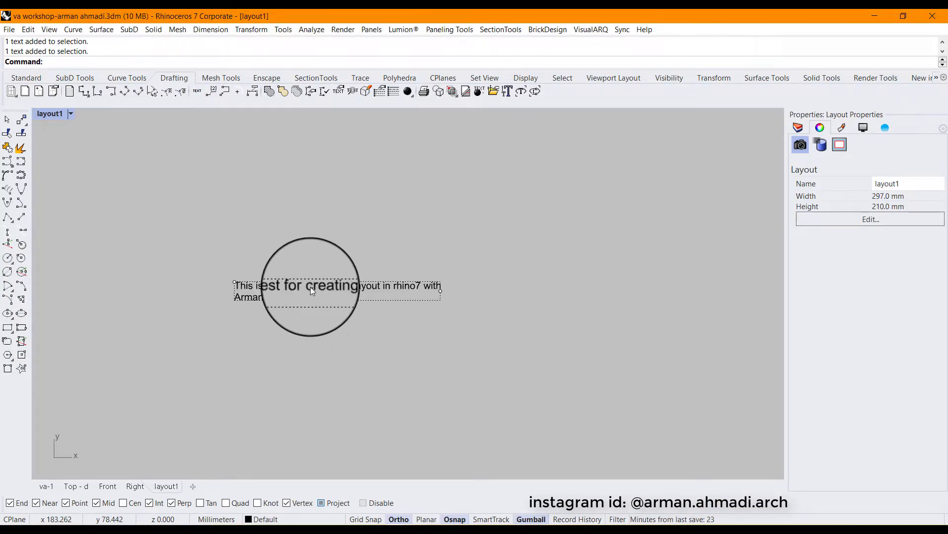
Edit the note text to height 3 so it fits inside the middle notes box.
double_click(310, 290)
type("1")
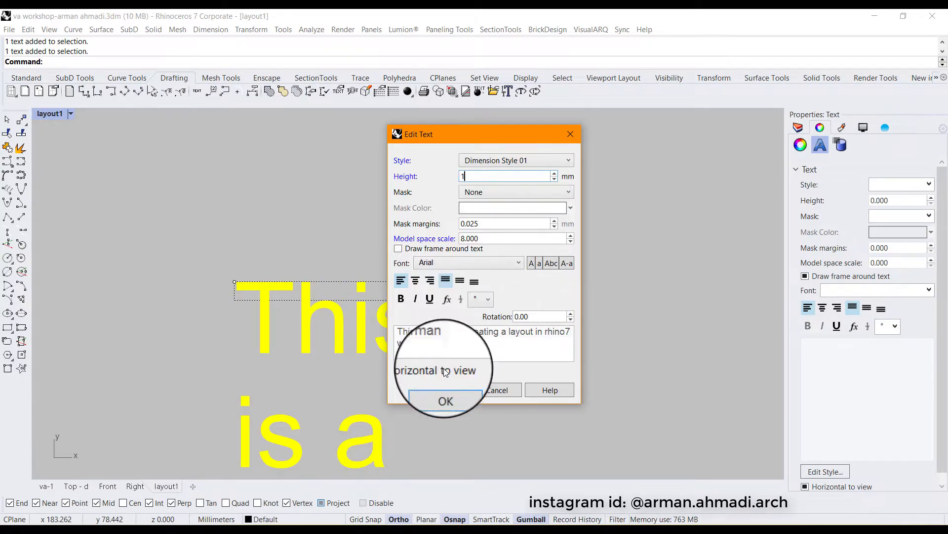
left_click(445, 401)
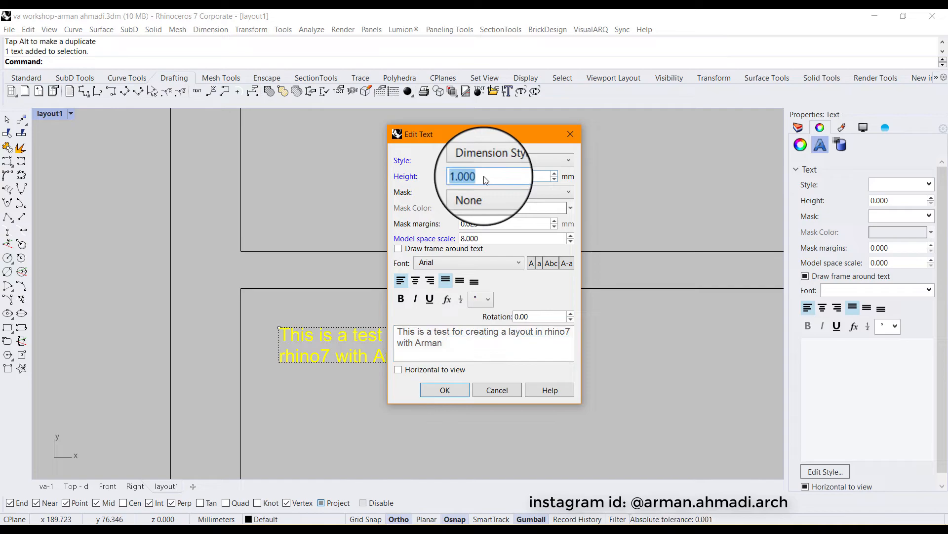
type("3")
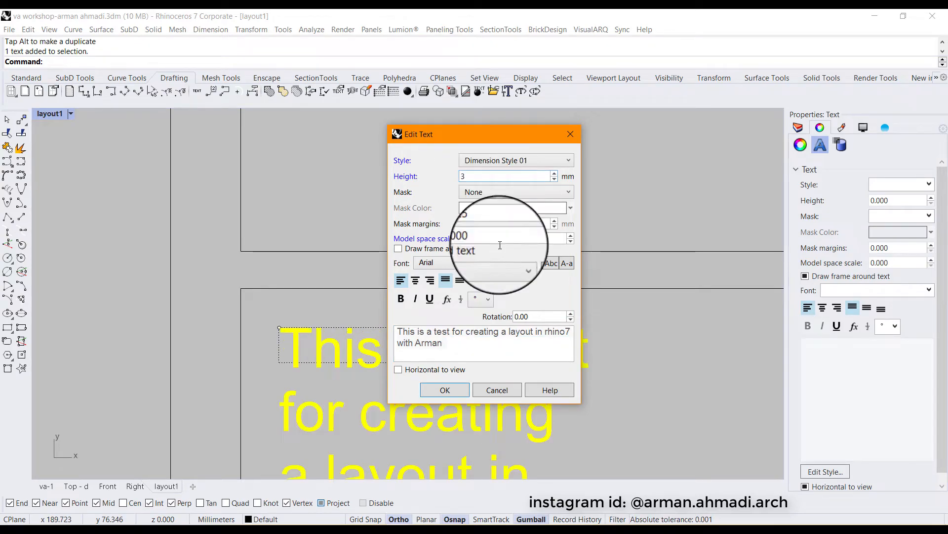
left_click(445, 389)
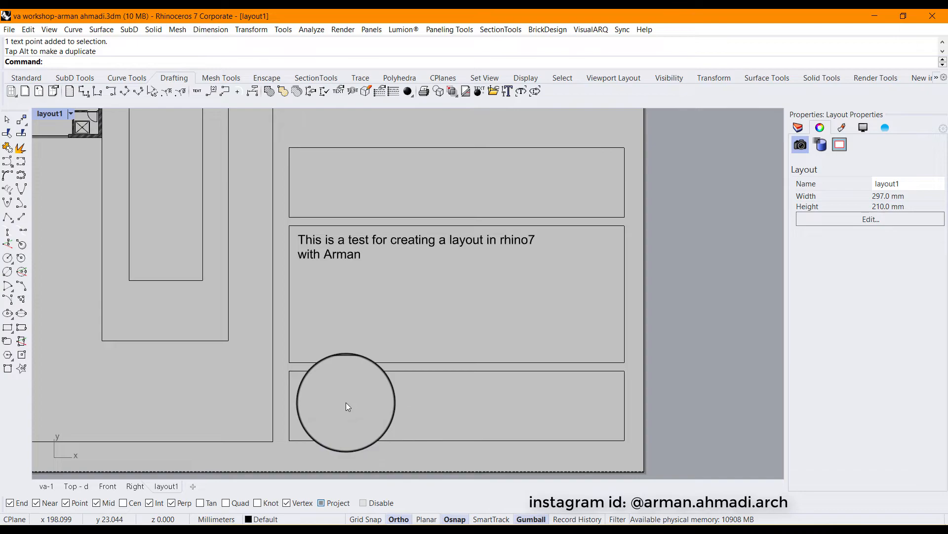
Add the scale label "SC: 1:300" beneath the section detail.
double_click(416, 246)
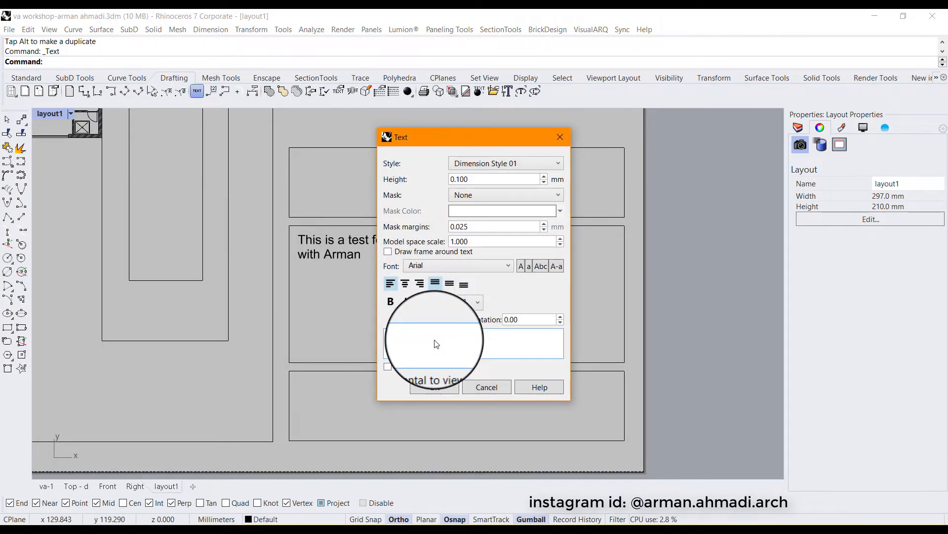
type("1:")
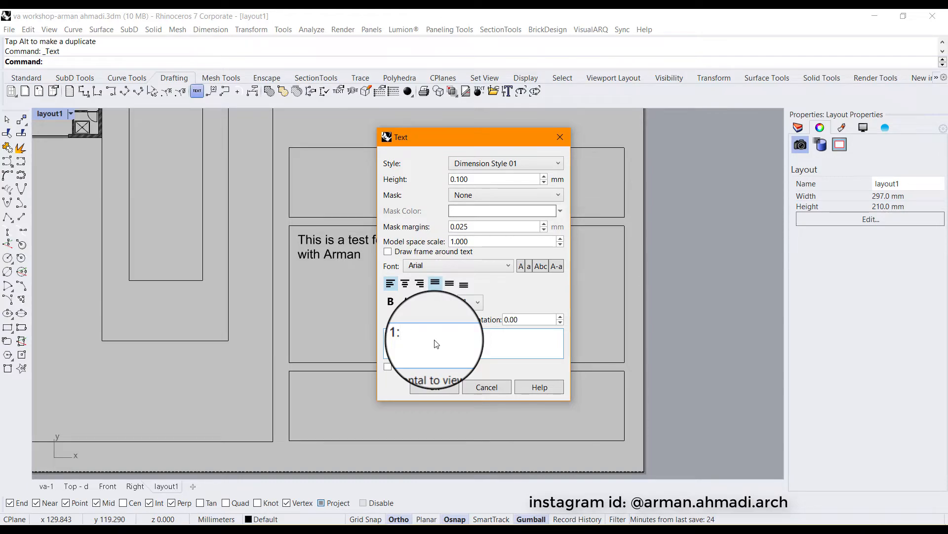
type("300")
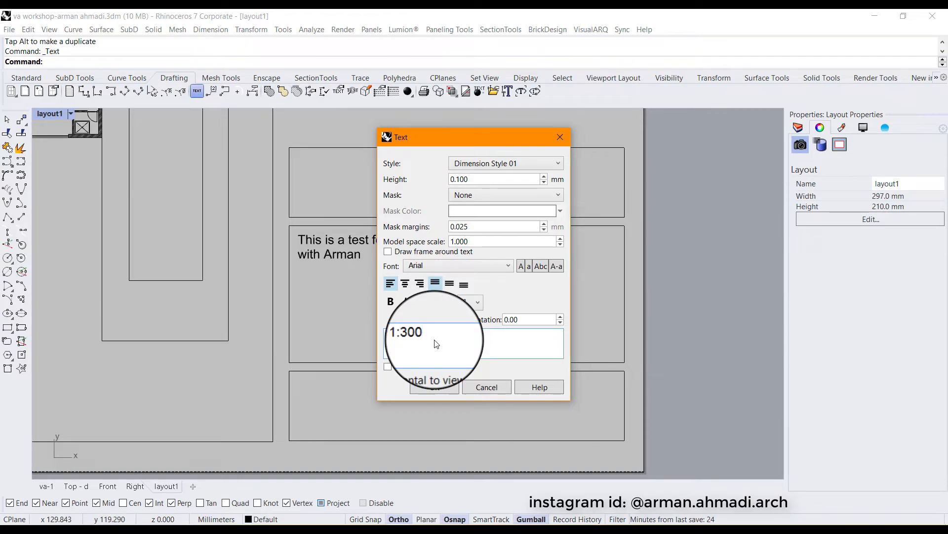
left_click(434, 386)
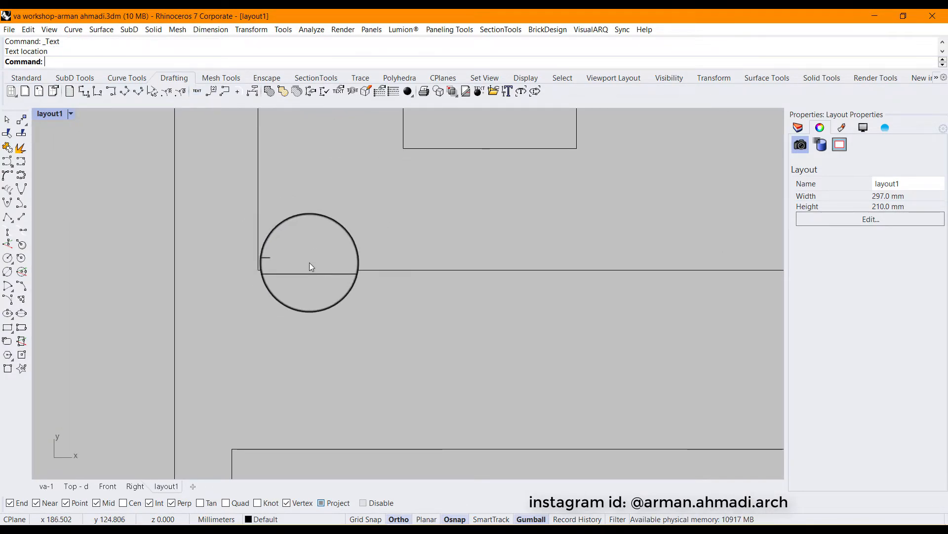
left_click(379, 278)
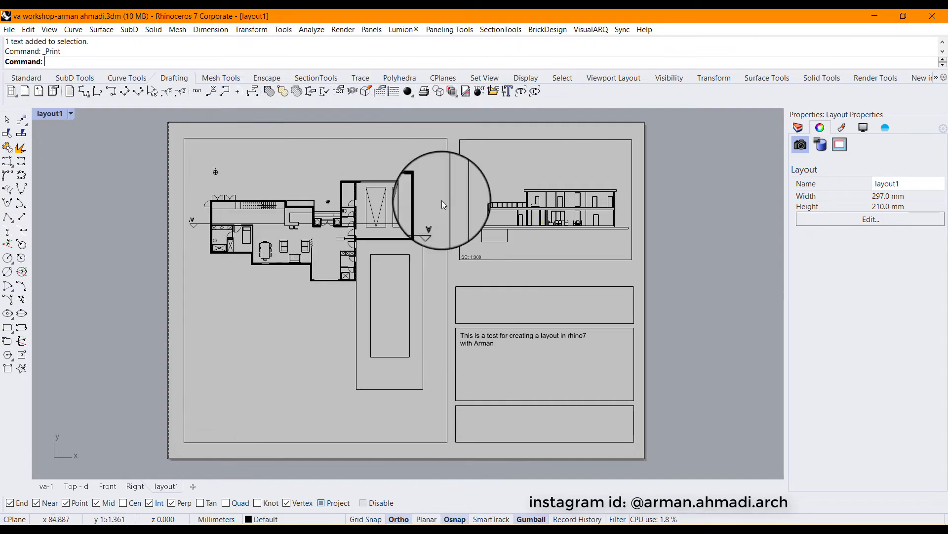
mouse_move(480, 248)
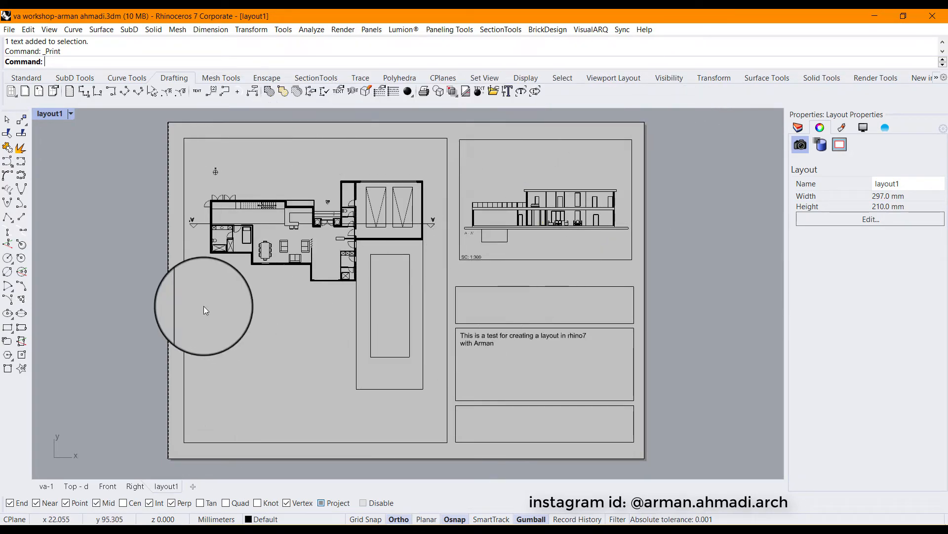
mouse_move(21, 205)
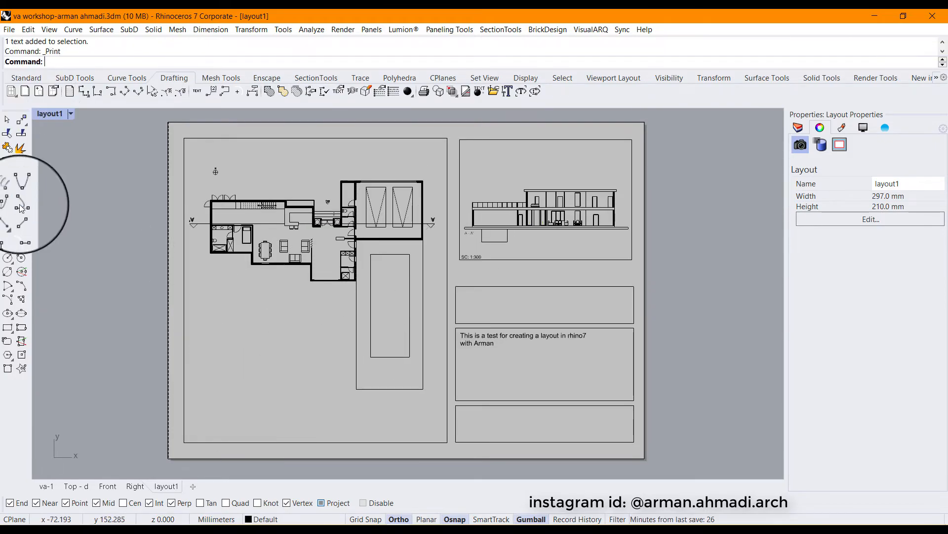
left_click(25, 77)
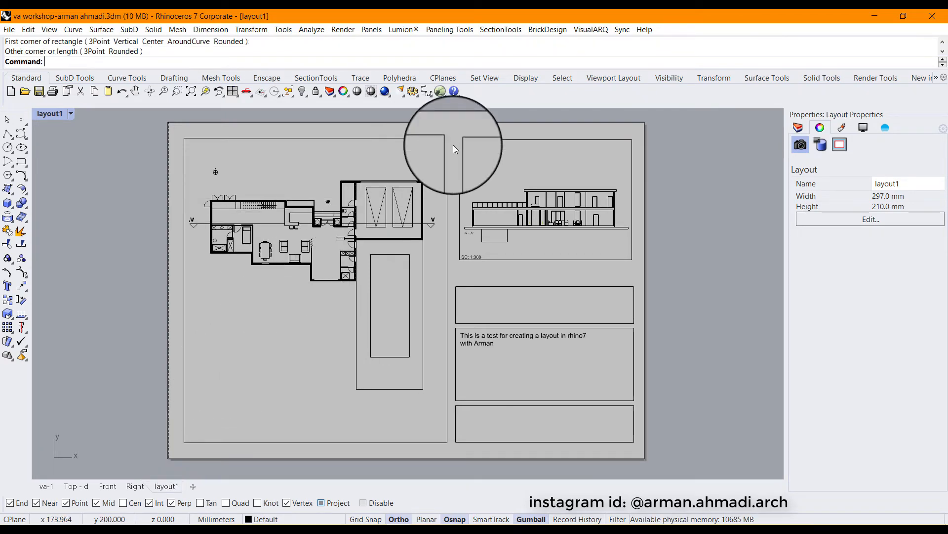
left_click(454, 149)
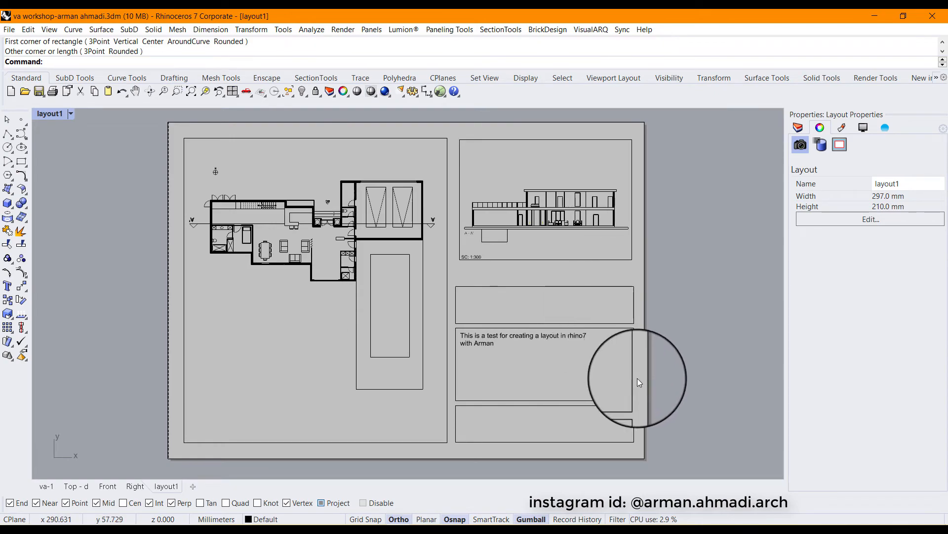
mouse_move(576, 438)
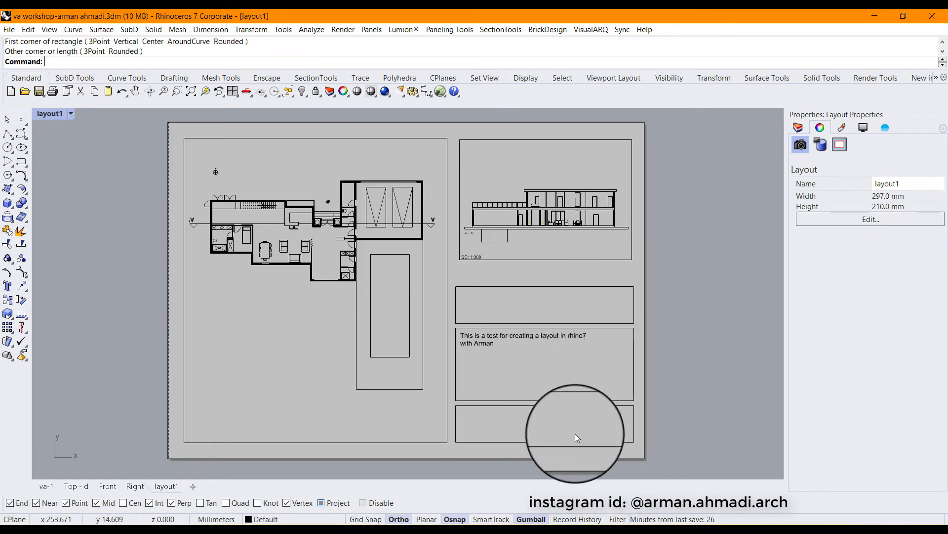
mouse_move(18, 120)
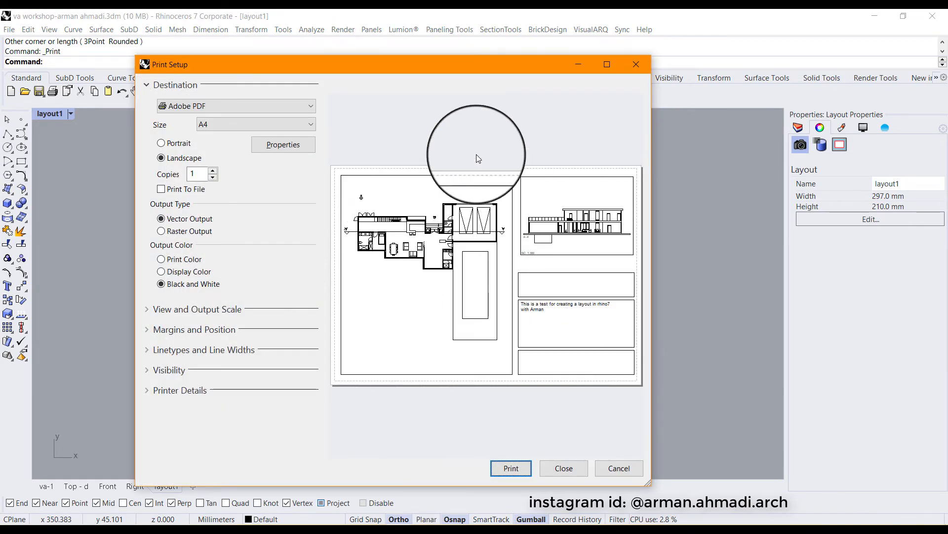
mouse_move(632, 300)
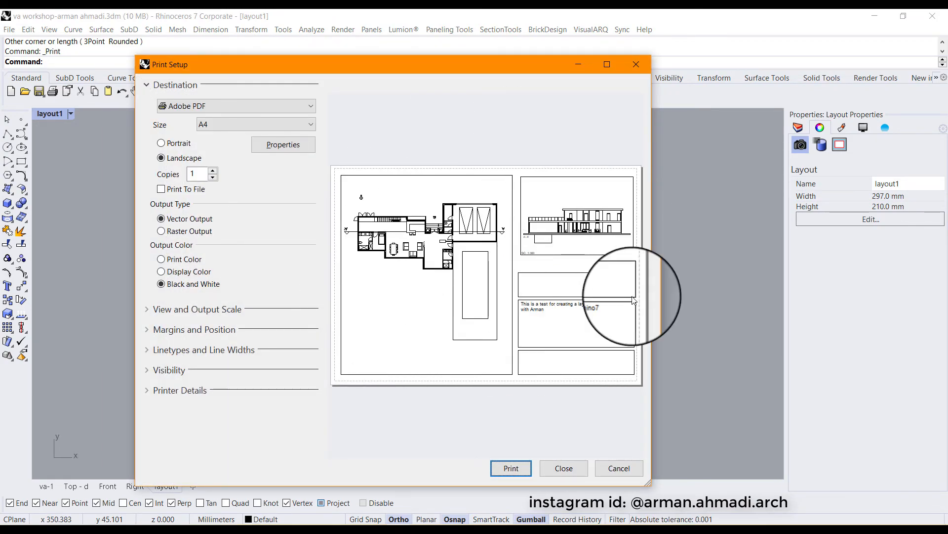
mouse_move(308, 343)
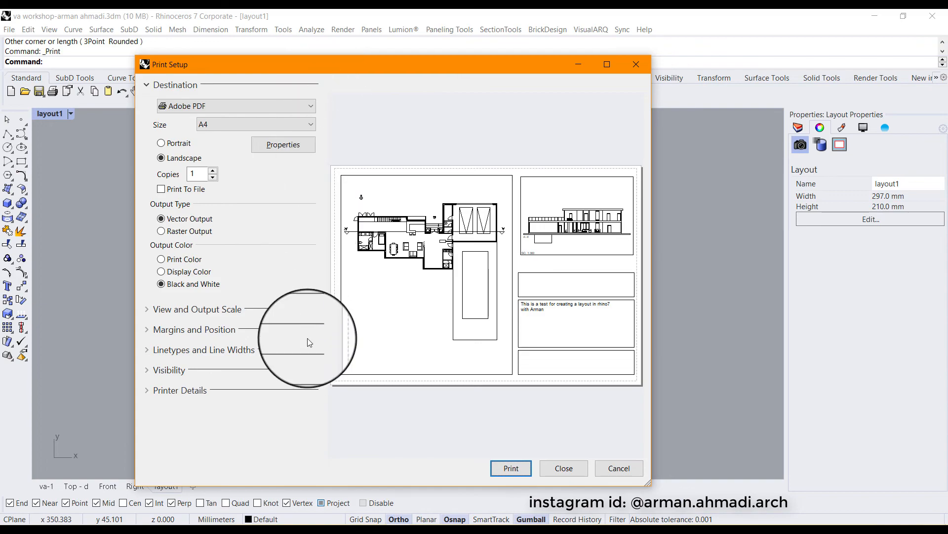
mouse_move(450, 476)
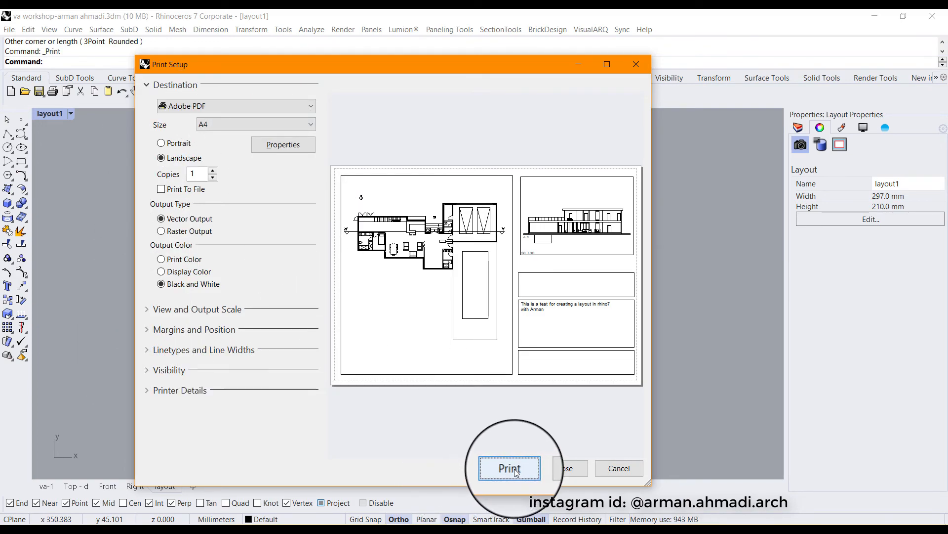
Send the A4 landscape black-and-white vector print to Adobe PDF.
left_click(509, 467)
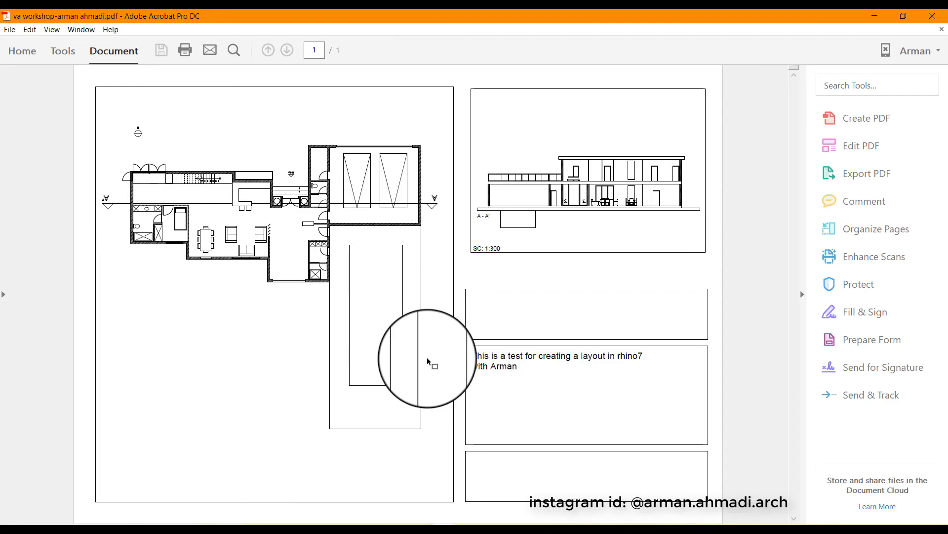